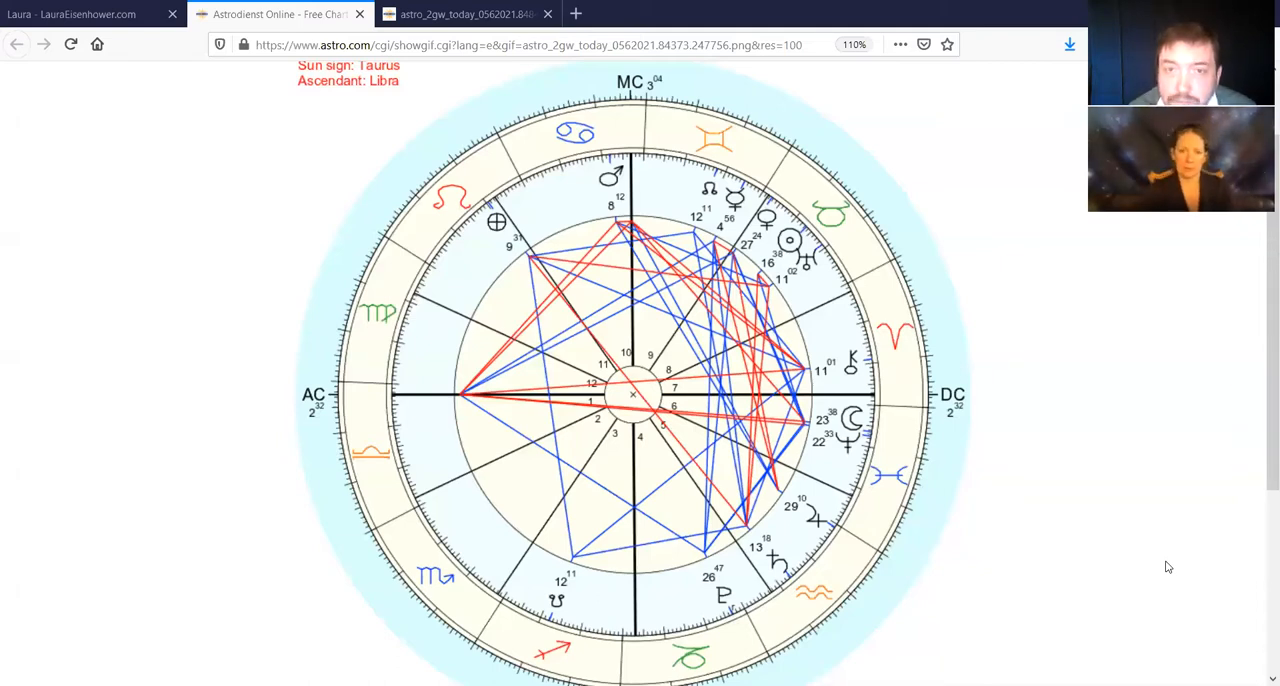
mouse_move(648, 157)
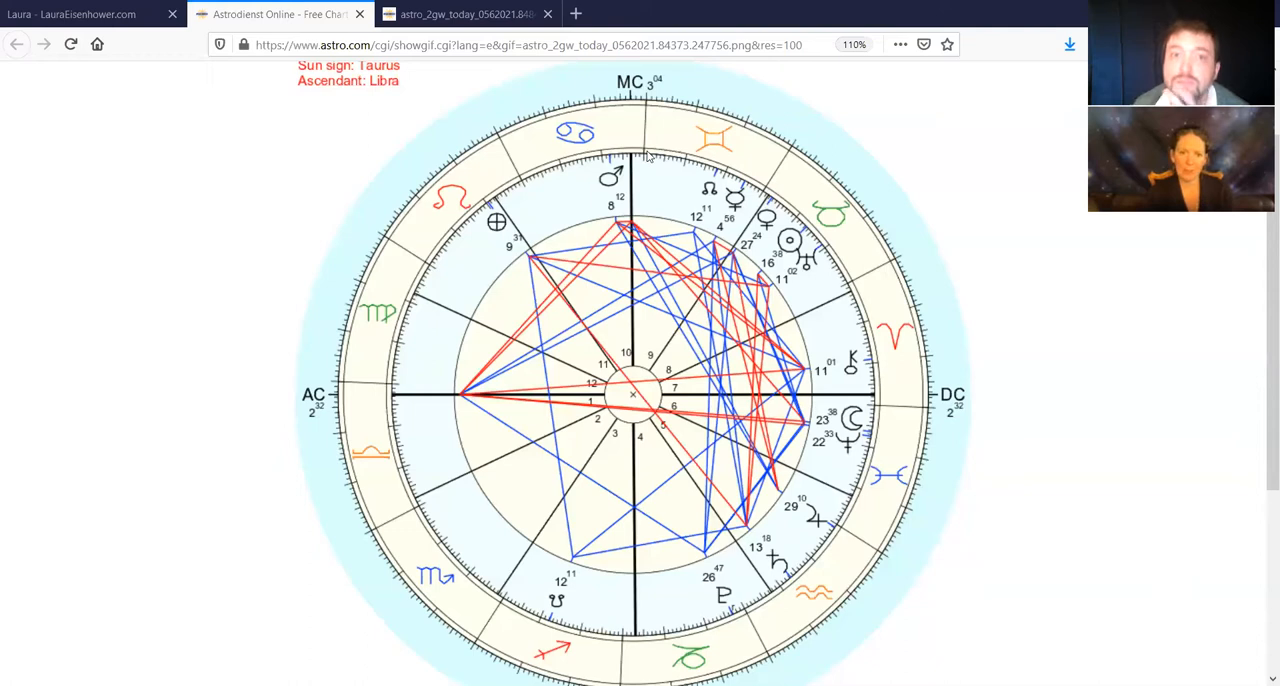
mouse_move(723, 308)
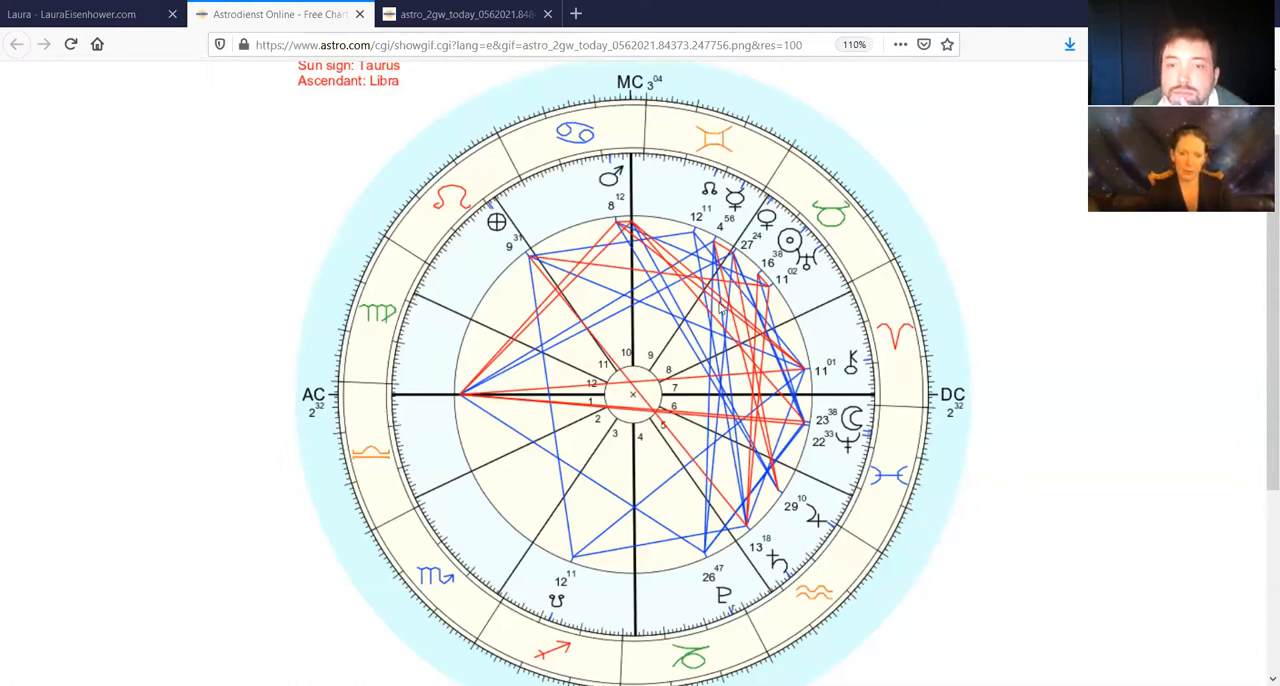
mouse_move(778, 547)
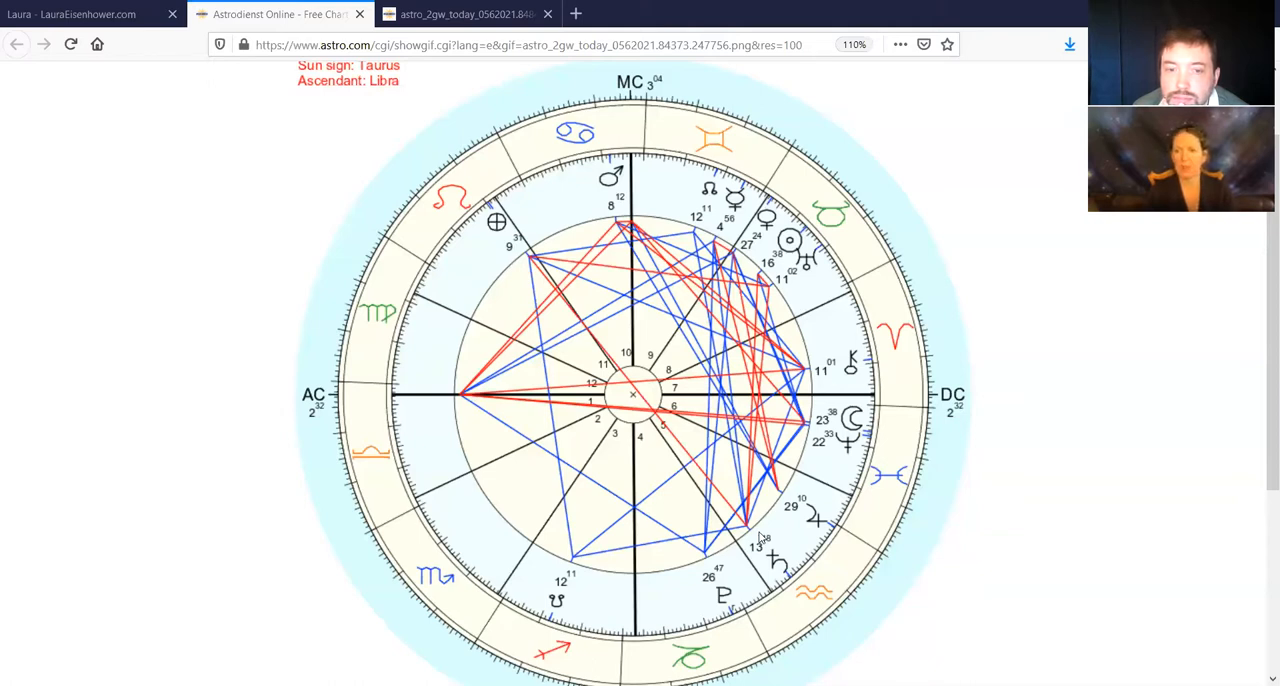
mouse_move(764, 552)
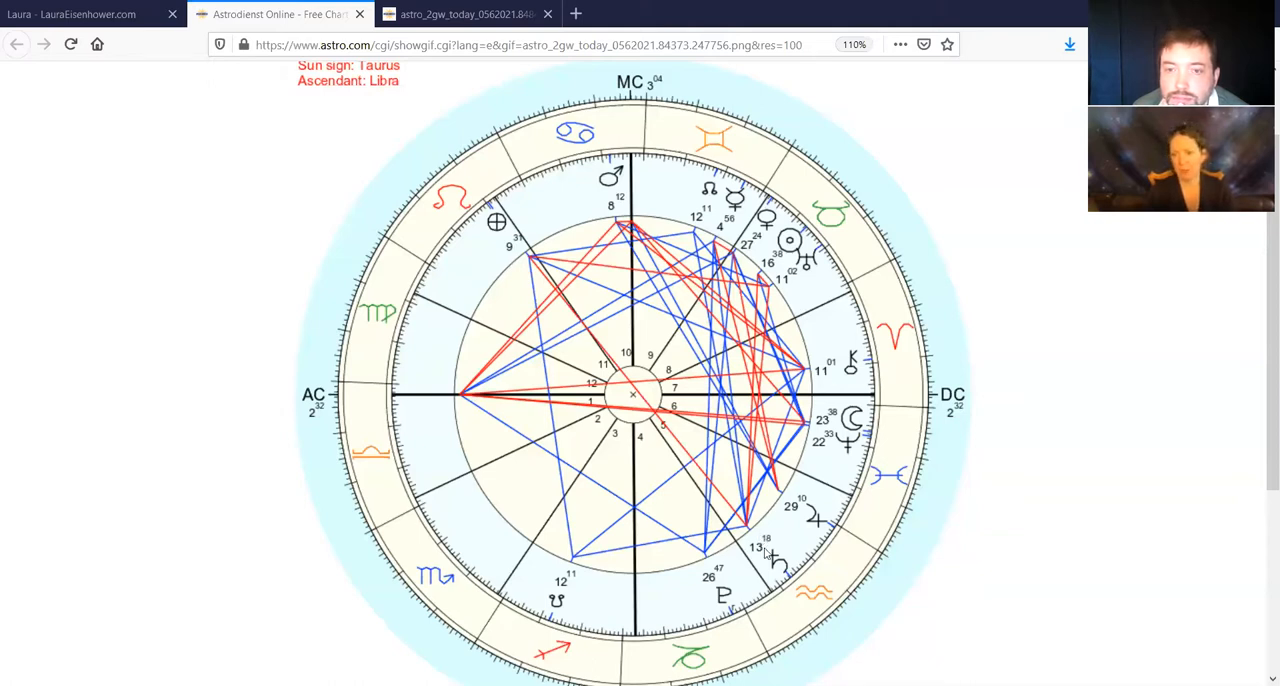
mouse_move(773, 295)
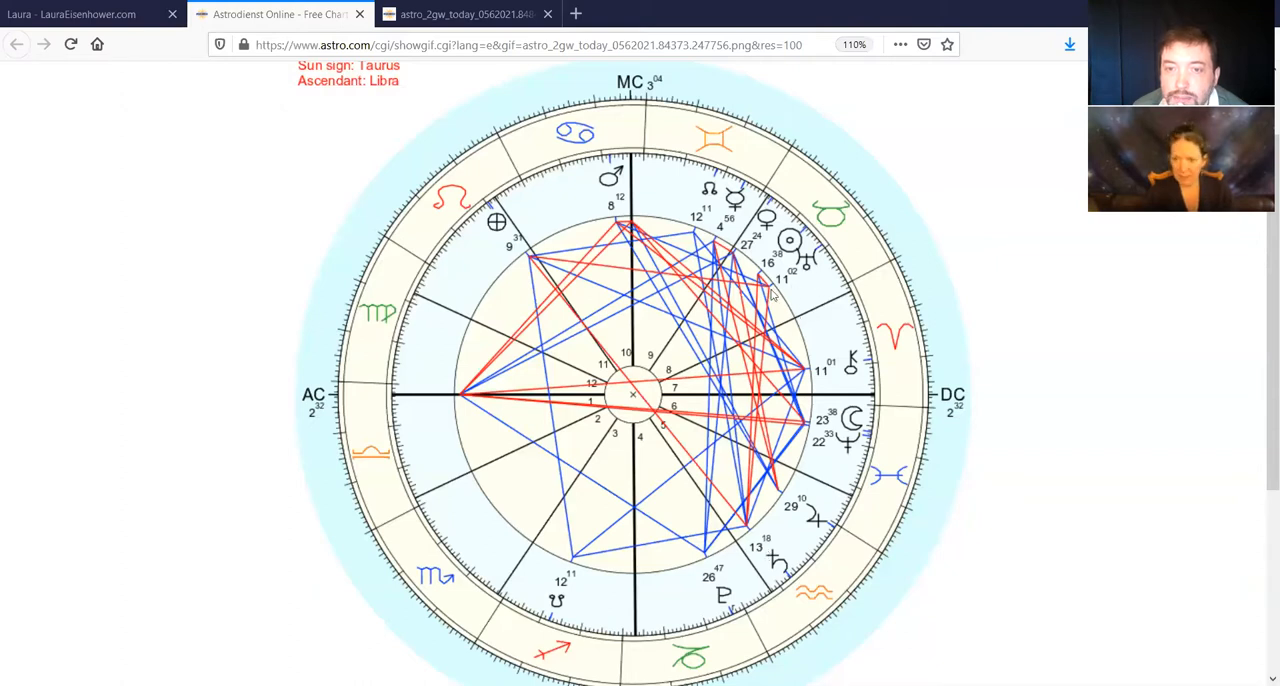
mouse_move(790, 470)
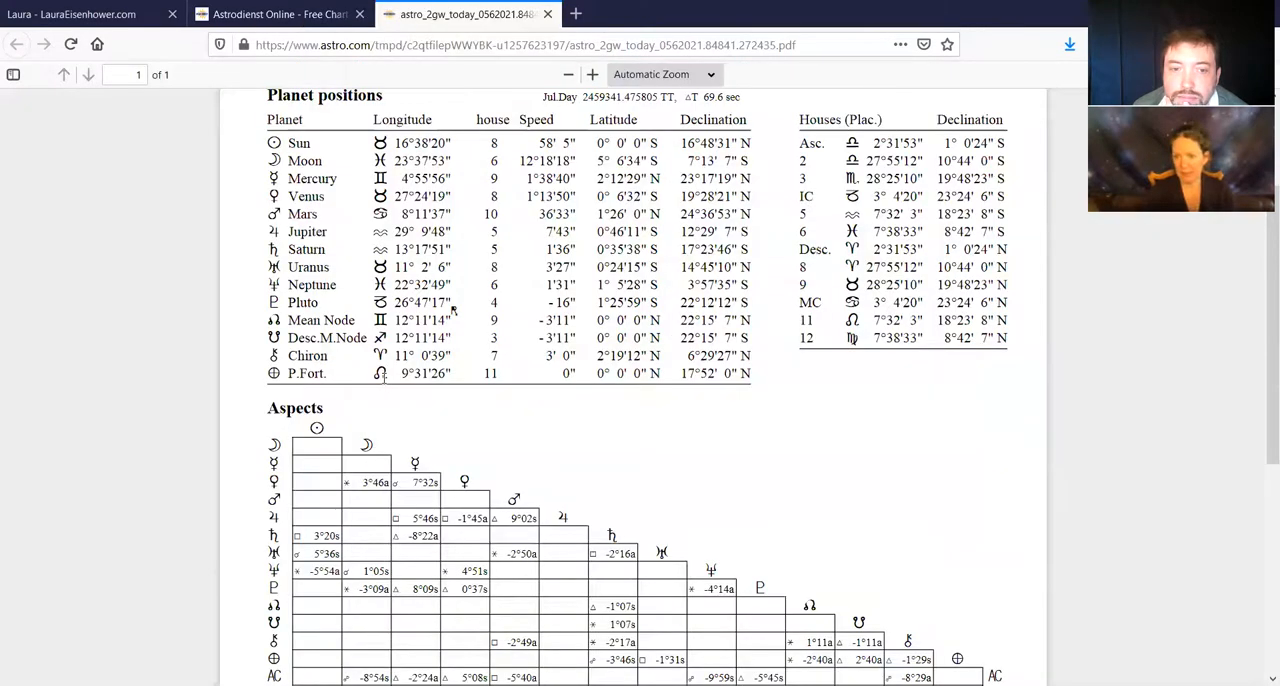
Scroll down through the PDF table of today's planet positions and aspects.
scroll(down, 3)
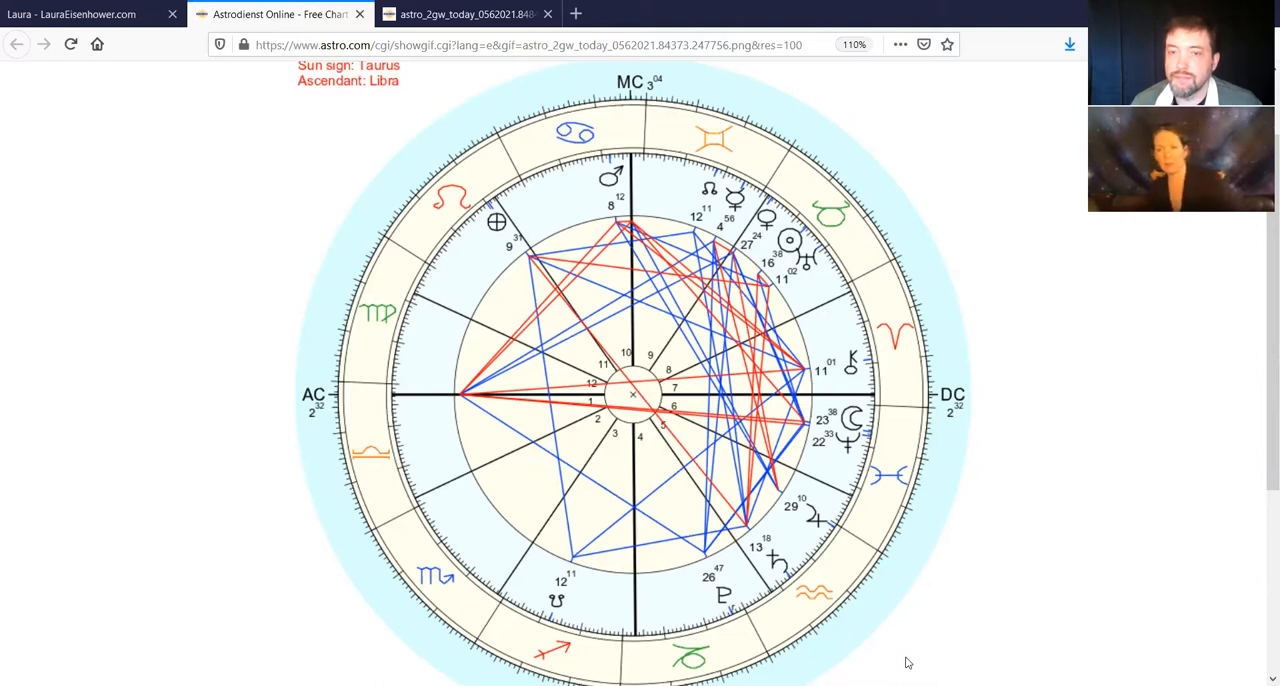
mouse_move(762, 333)
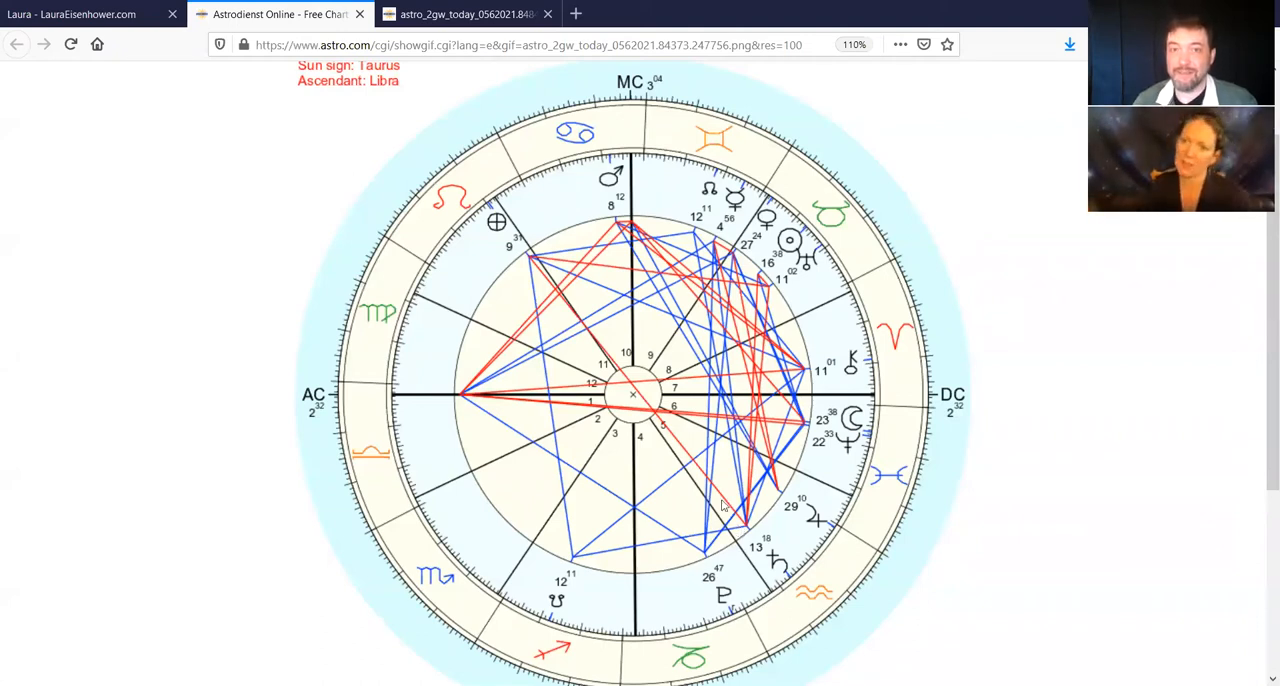
click(463, 13)
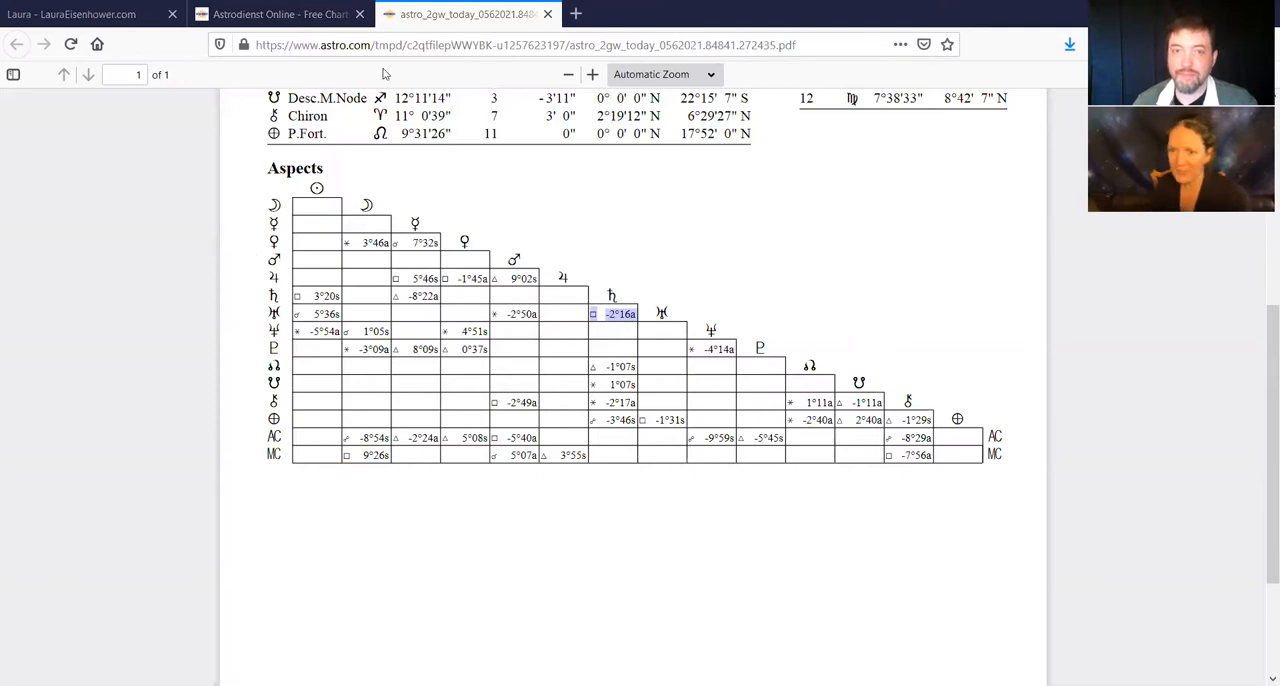
click(16, 44)
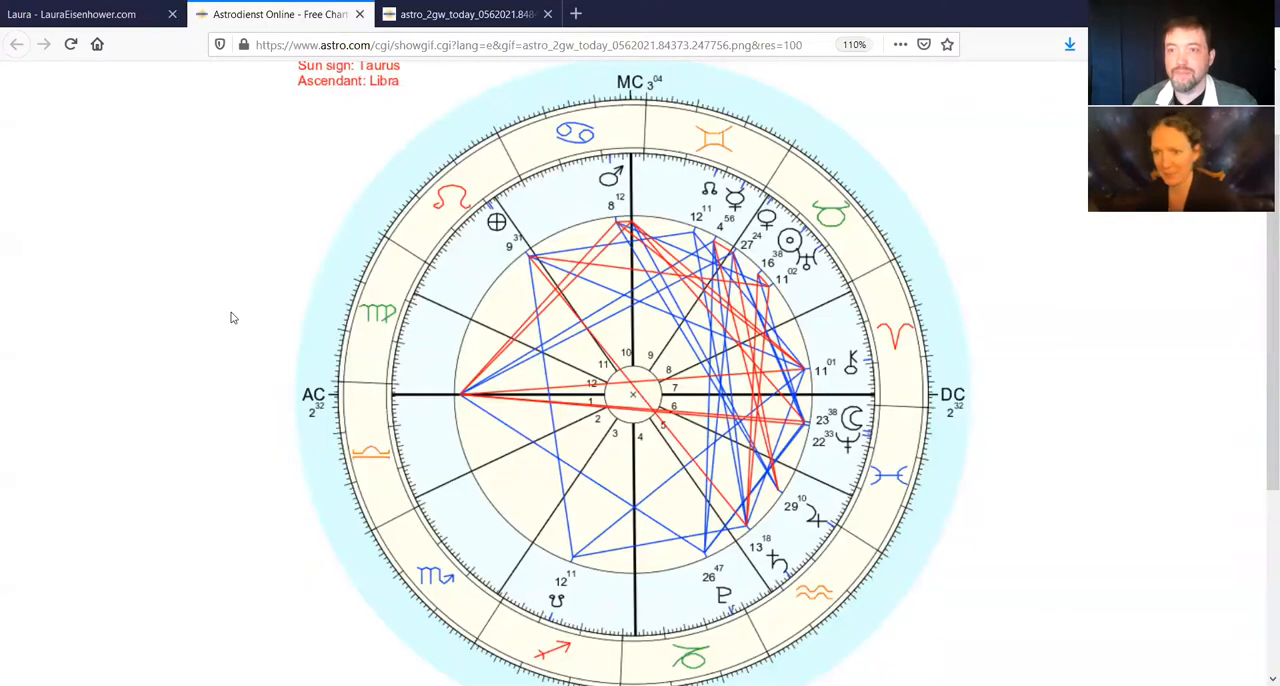